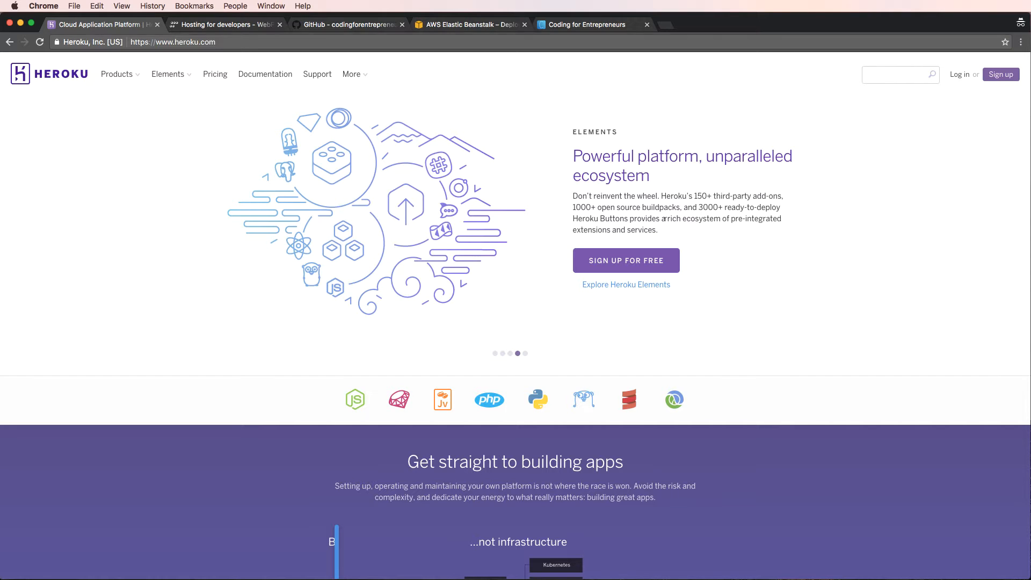
pyautogui.moveTo(448, 177)
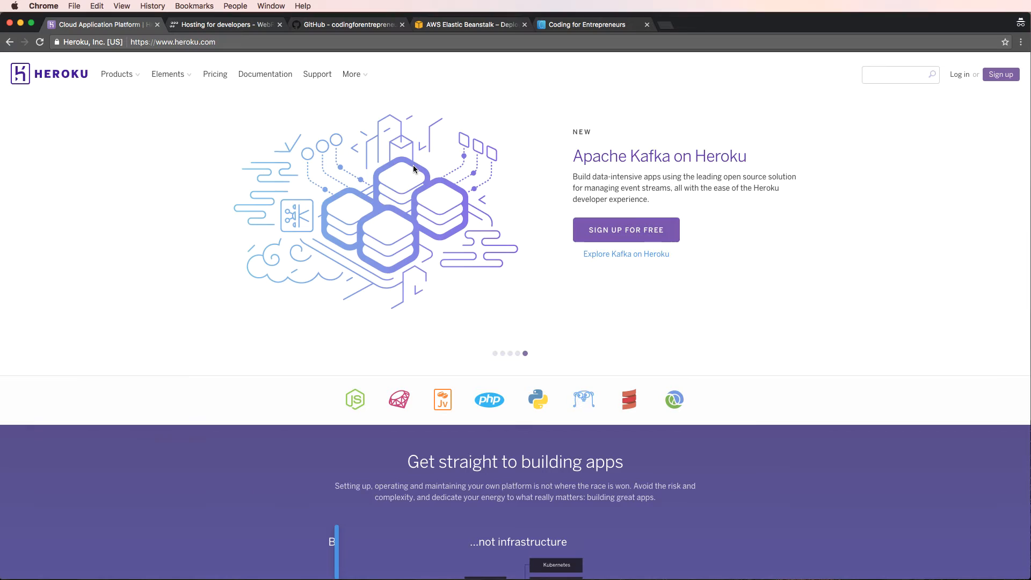
pyautogui.moveTo(335, 151)
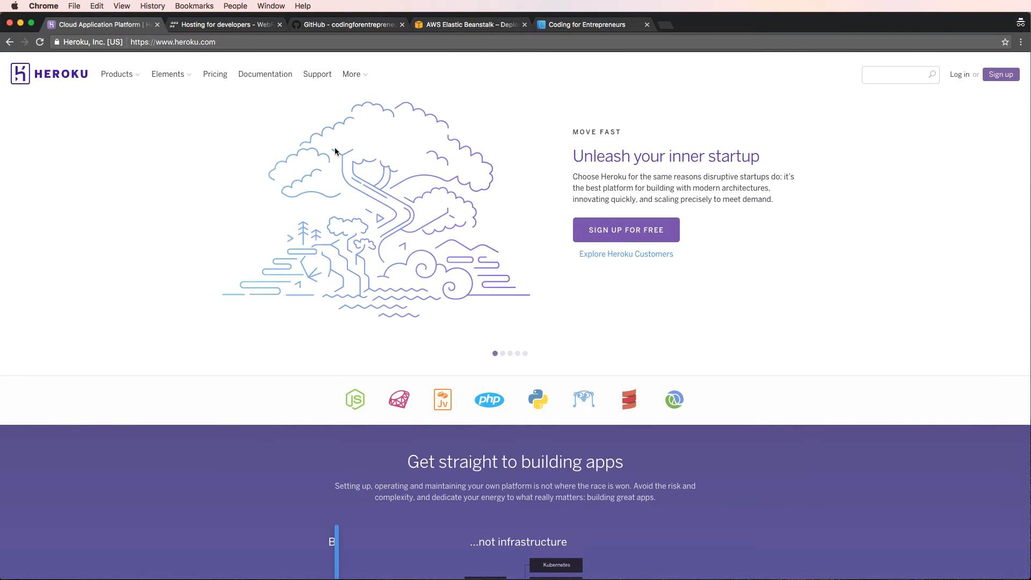
pyautogui.moveTo(292, 139)
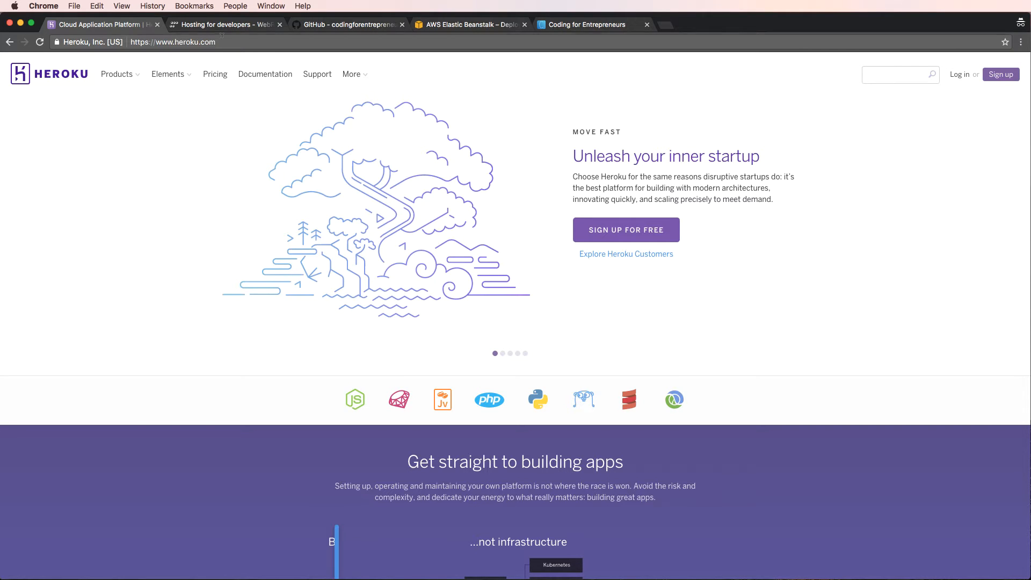
# Switch to the WebFaction tab showing its 'Hosting for developers' page
pyautogui.click(223, 24)
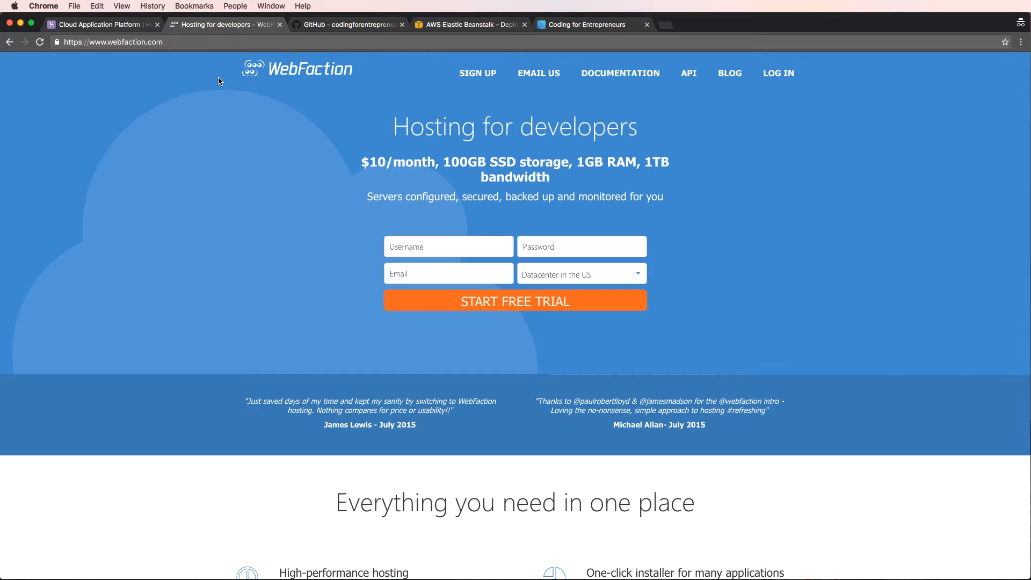
pyautogui.moveTo(232, 86)
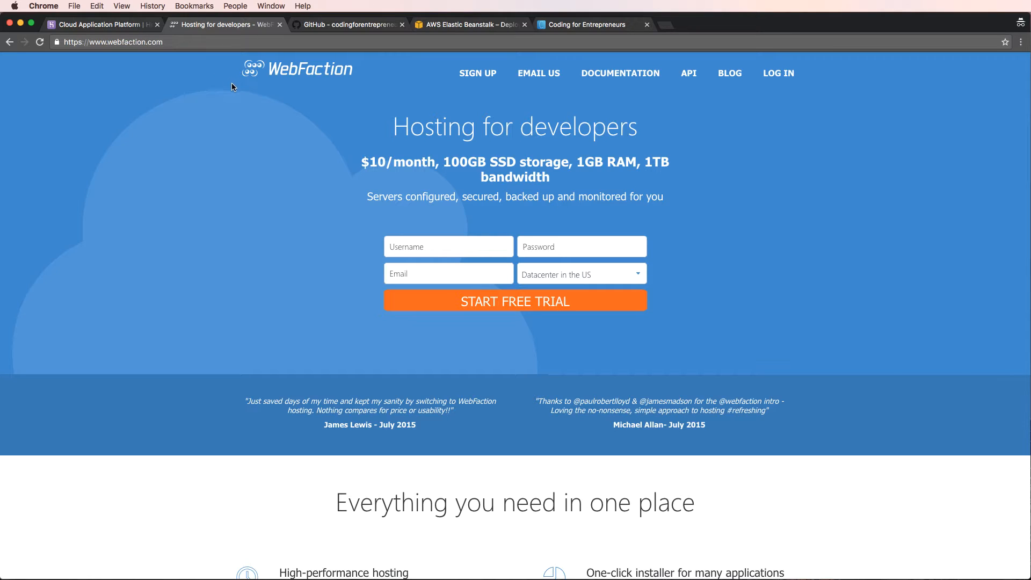
pyautogui.moveTo(229, 80)
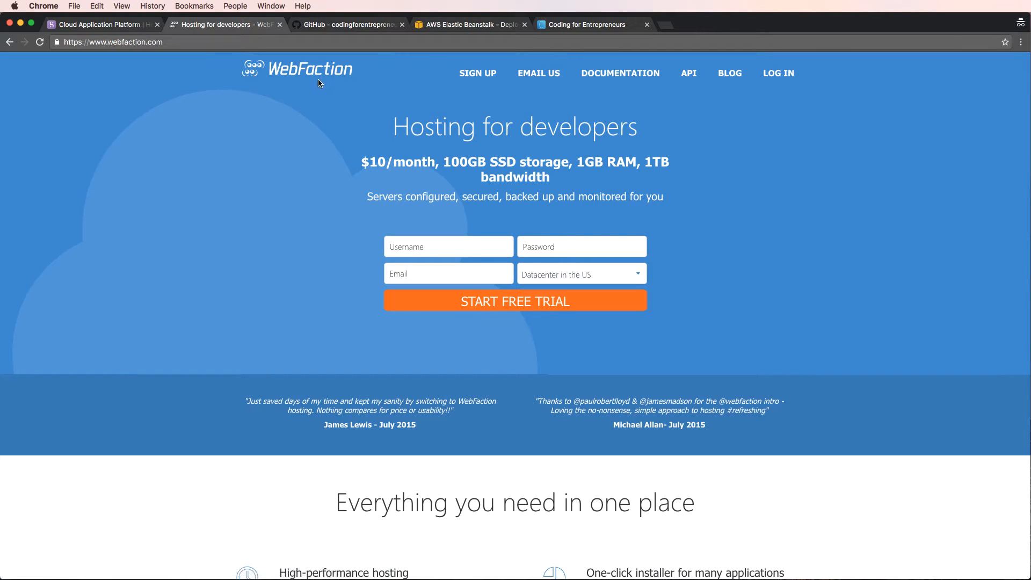
pyautogui.moveTo(287, 84)
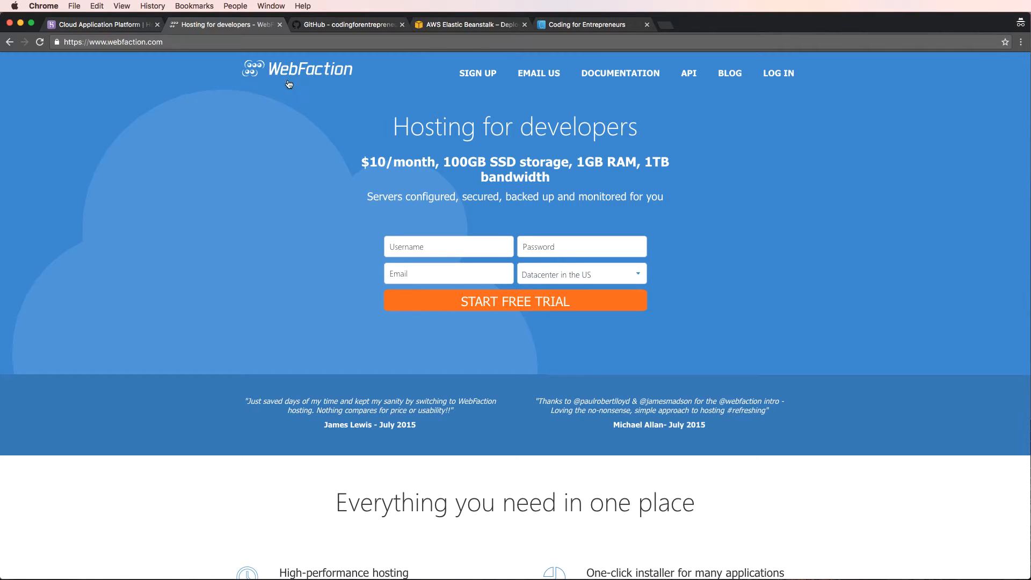
pyautogui.moveTo(316, 96)
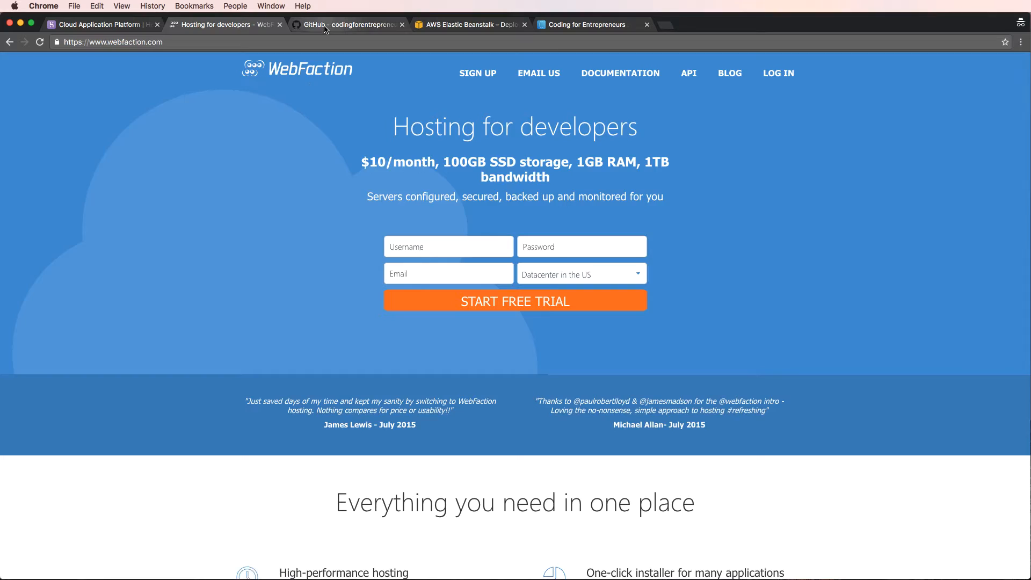
# Open deals.txt in the Try-Django-1.8 GitHub repository to view the WebFaction deals
pyautogui.click(345, 24)
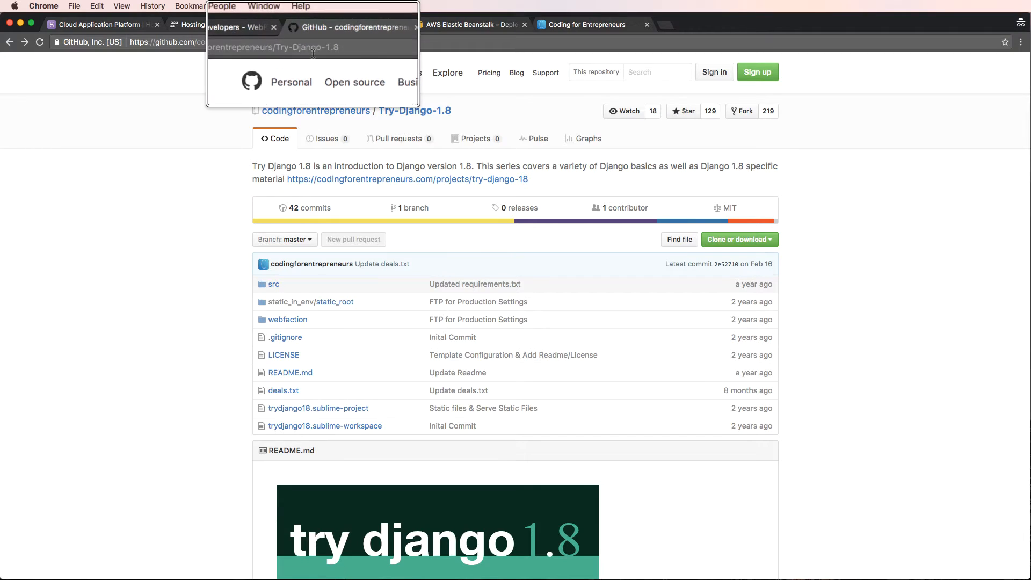
pyautogui.scroll(-3)
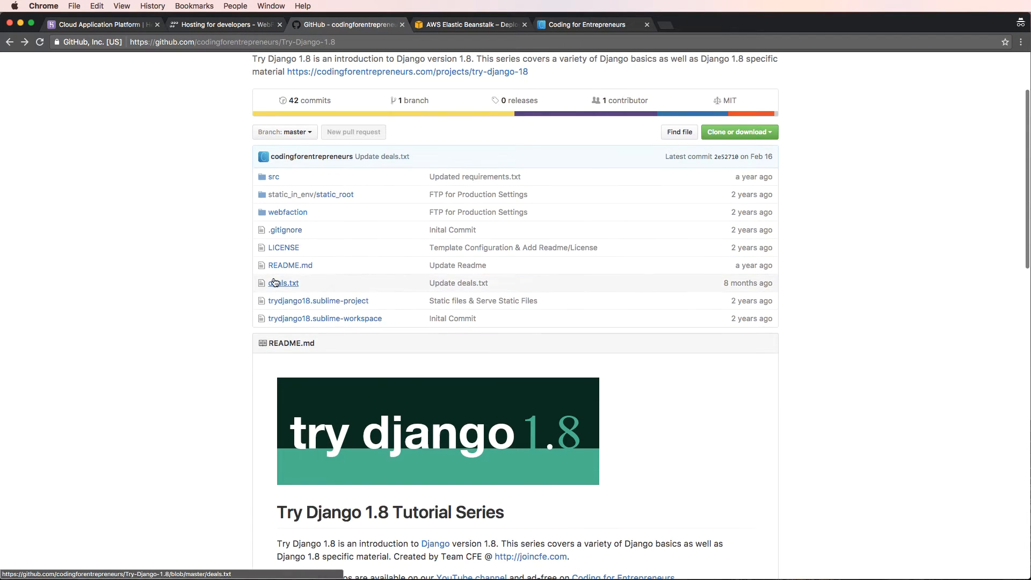
pyautogui.click(283, 283)
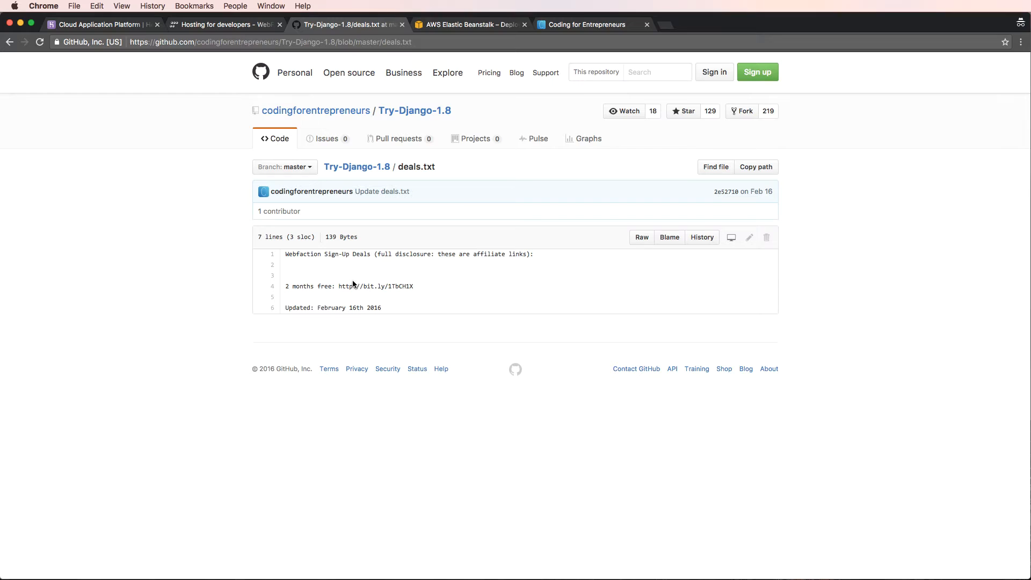
pyautogui.moveTo(370, 275)
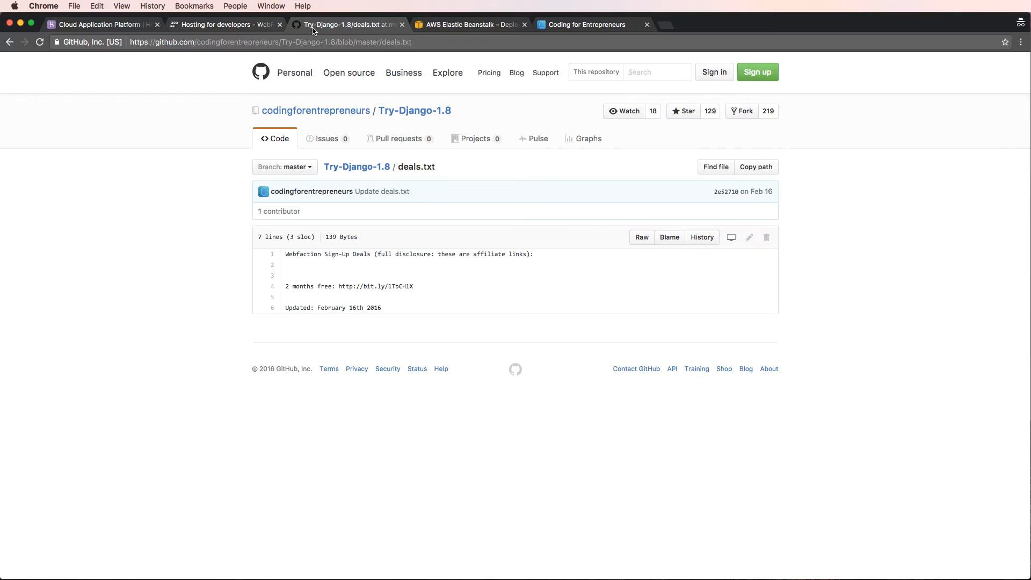
# Switch to the AWS Elastic Beanstalk product overview tab
pyautogui.click(471, 24)
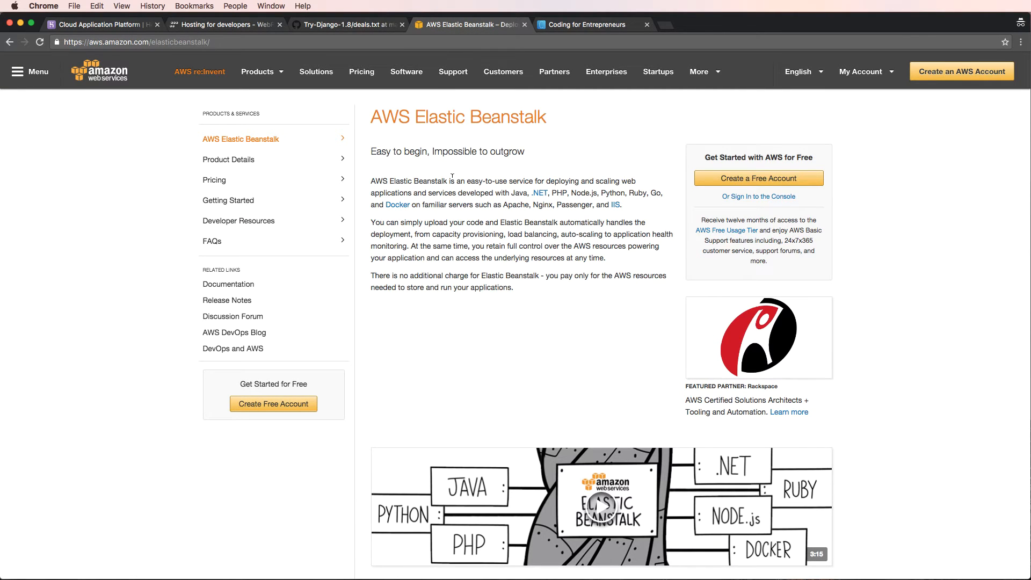
pyautogui.moveTo(507, 178)
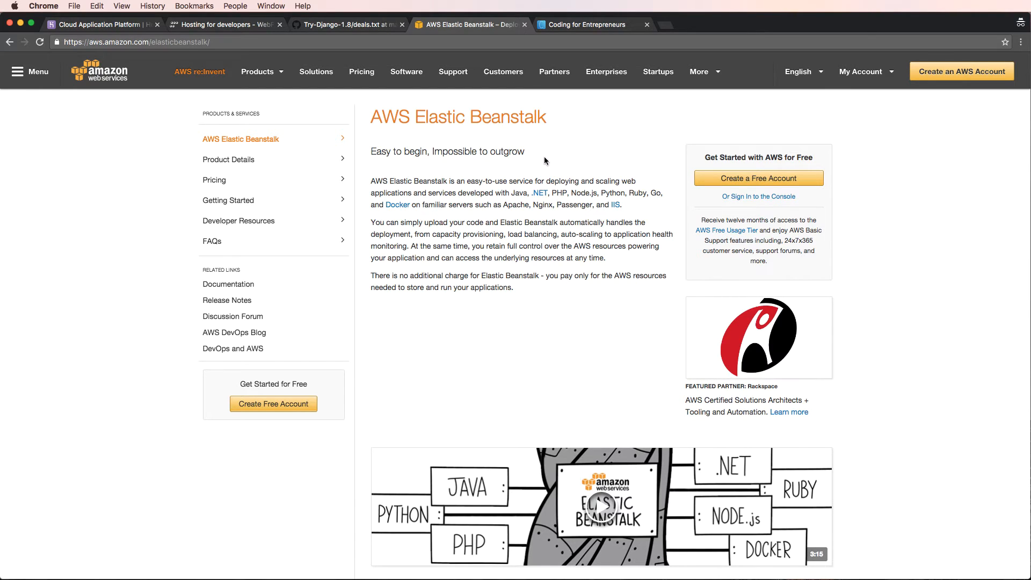
# Scroll the Coding for Entrepreneurs Projects page down to the Elastic Beanstalk and Heroku & Django cards
pyautogui.click(588, 24)
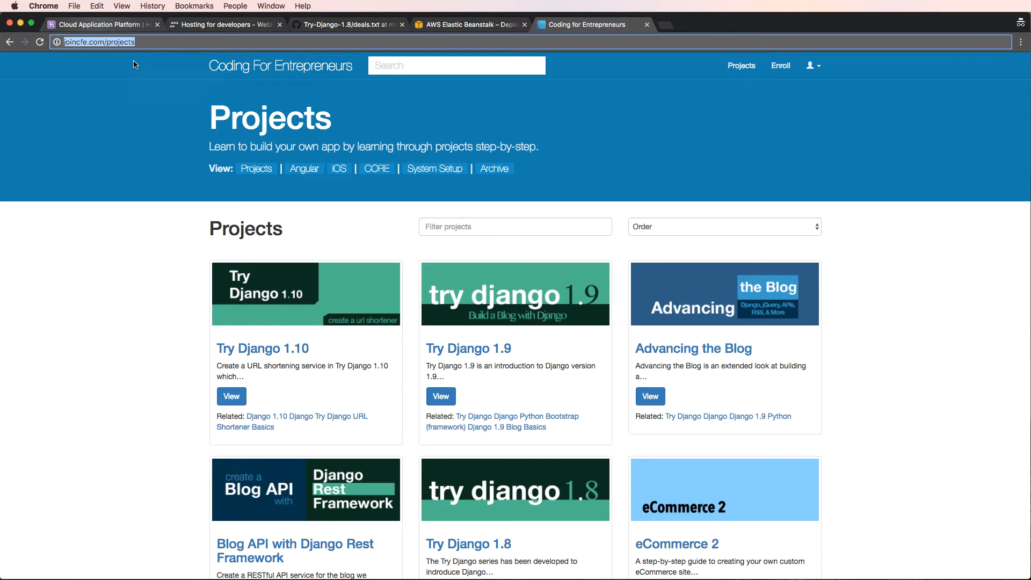
pyautogui.scroll(-3)
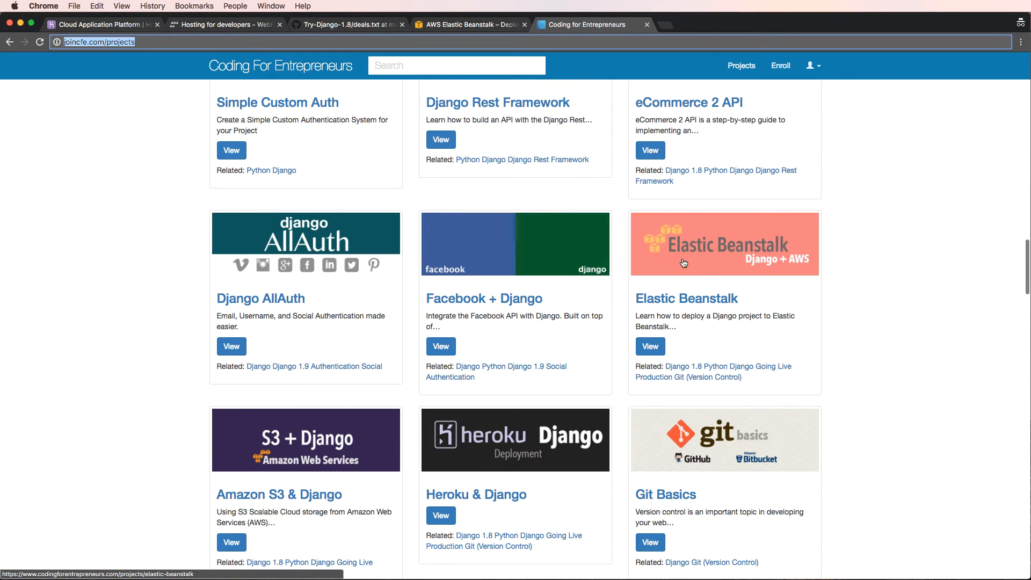
pyautogui.scroll(-3)
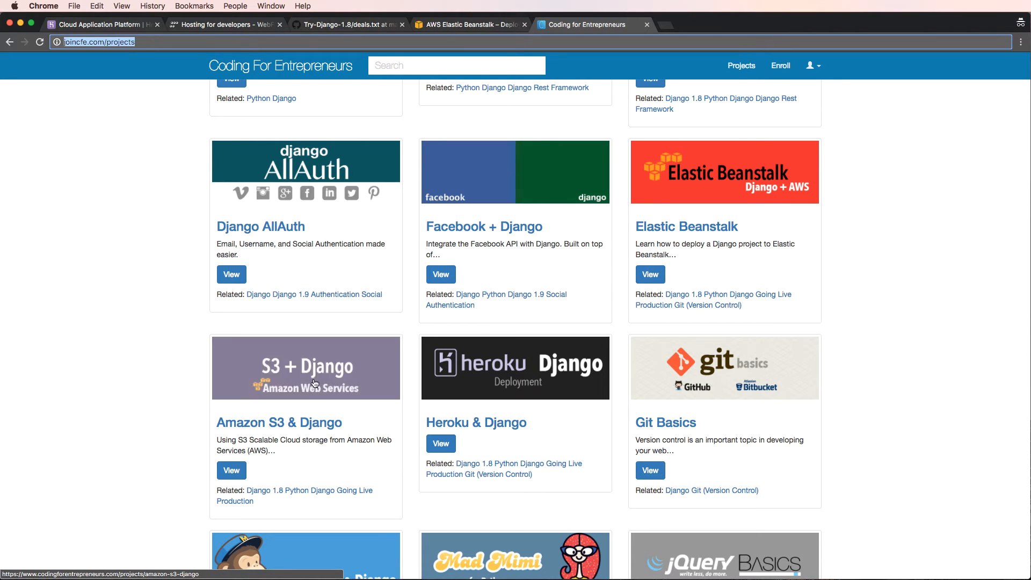
pyautogui.scroll(-3)
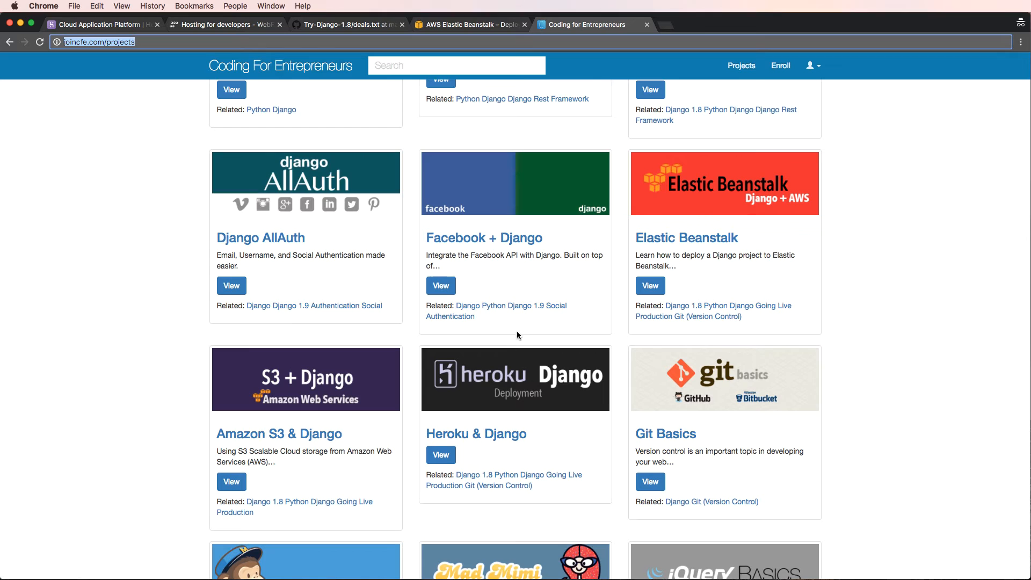
pyautogui.moveTo(174, 59)
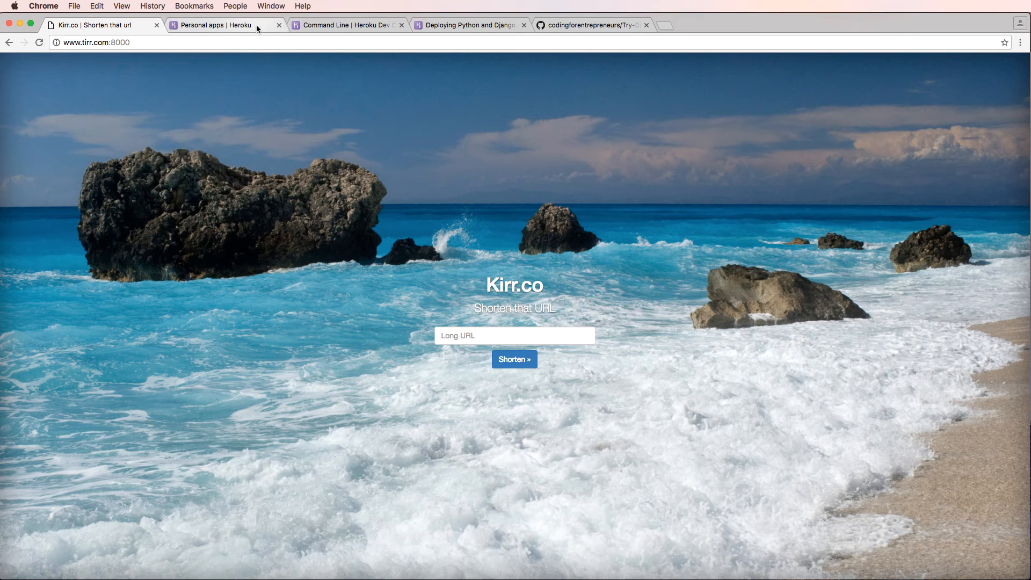
# Switch to the 'Command Line | Heroku Dev Center' tab
pyautogui.click(345, 26)
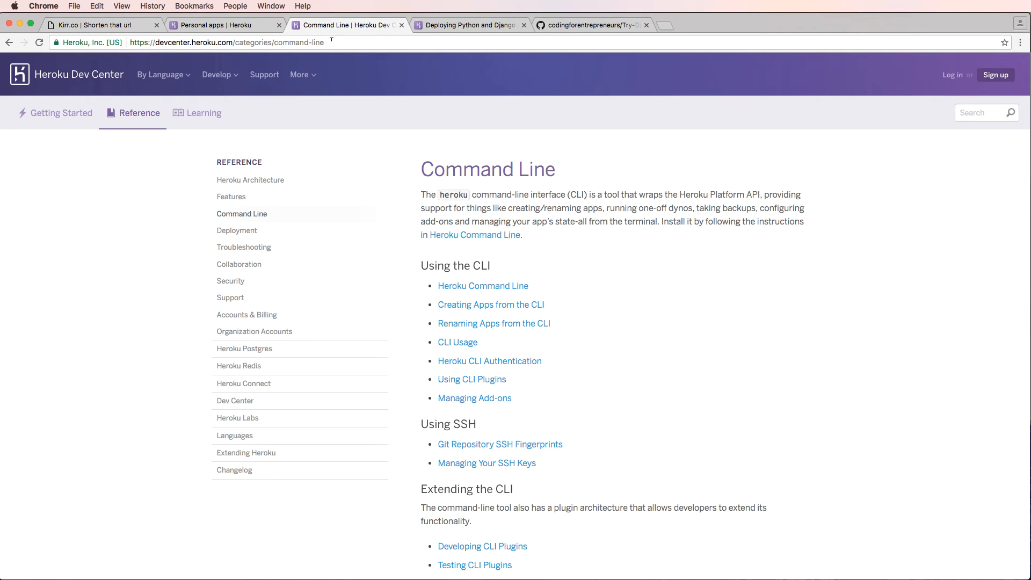
pyautogui.moveTo(425, 91)
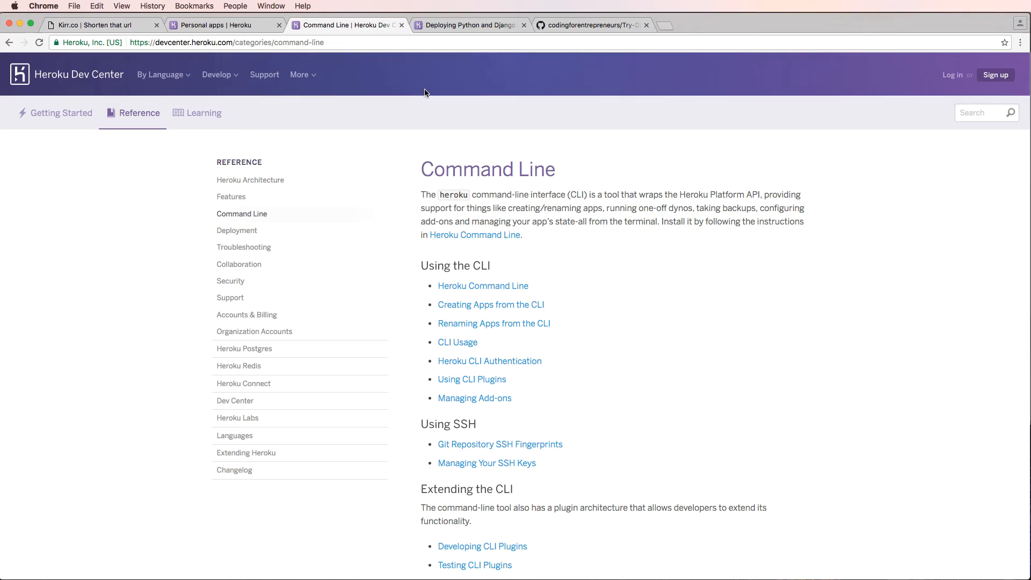
pyautogui.moveTo(449, 108)
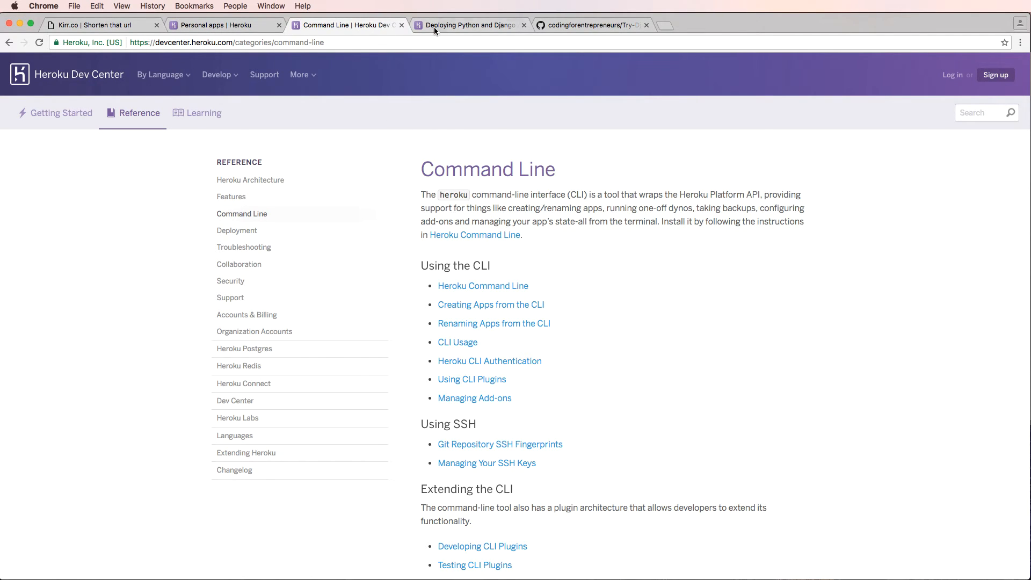
pyautogui.moveTo(300, 117)
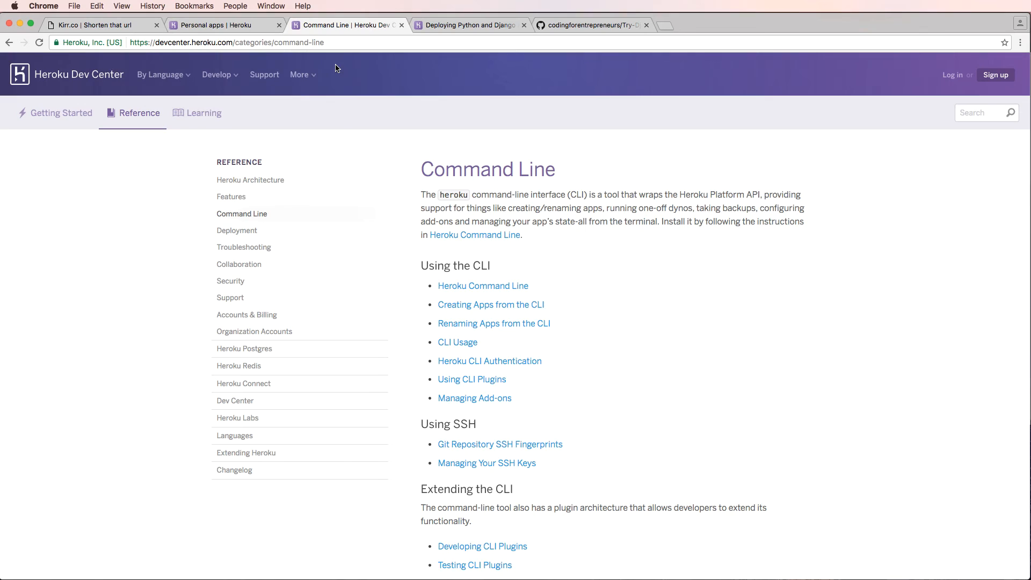
# Search Google for 'command line interface heroku' and open the Heroku Command Line Dev Center result
pyautogui.write('cooman')
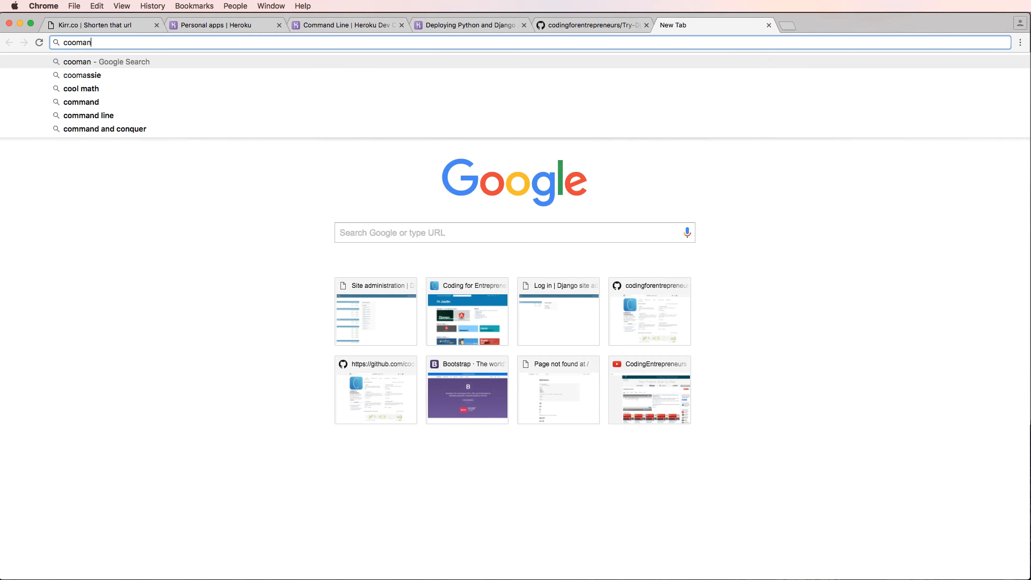
pyautogui.press('BackSpace')
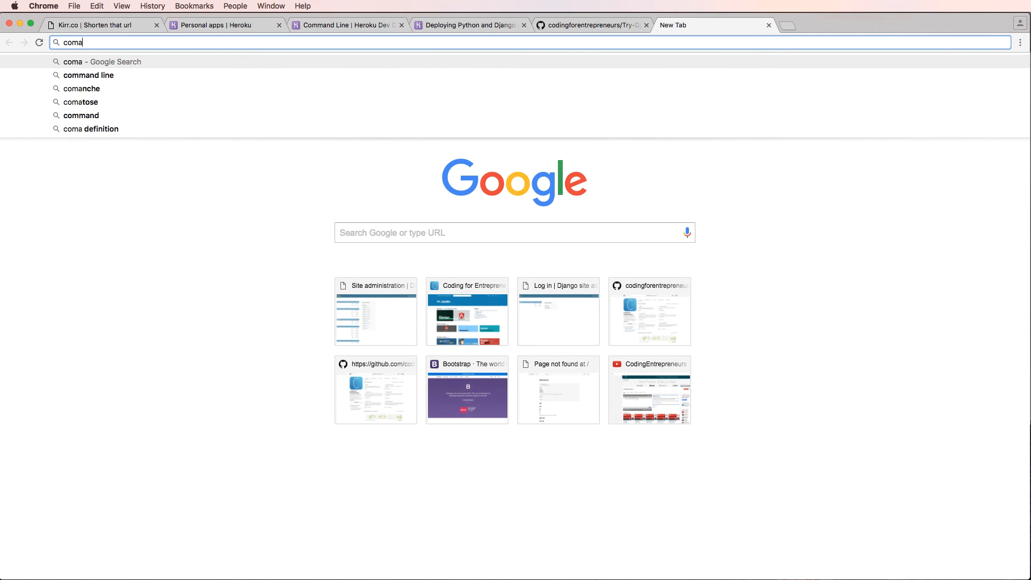
pyautogui.write('command line')
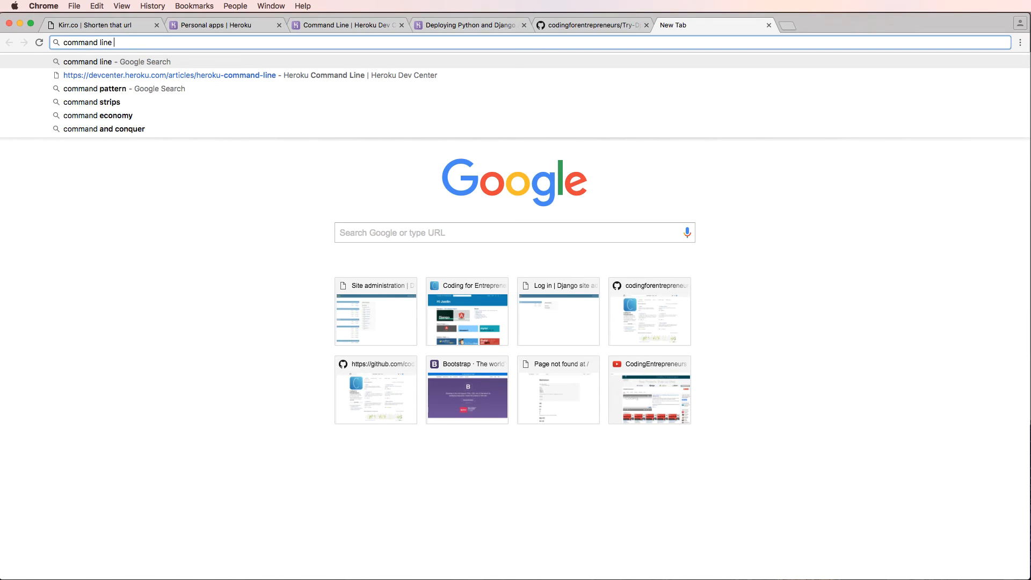
pyautogui.write('interface heroku')
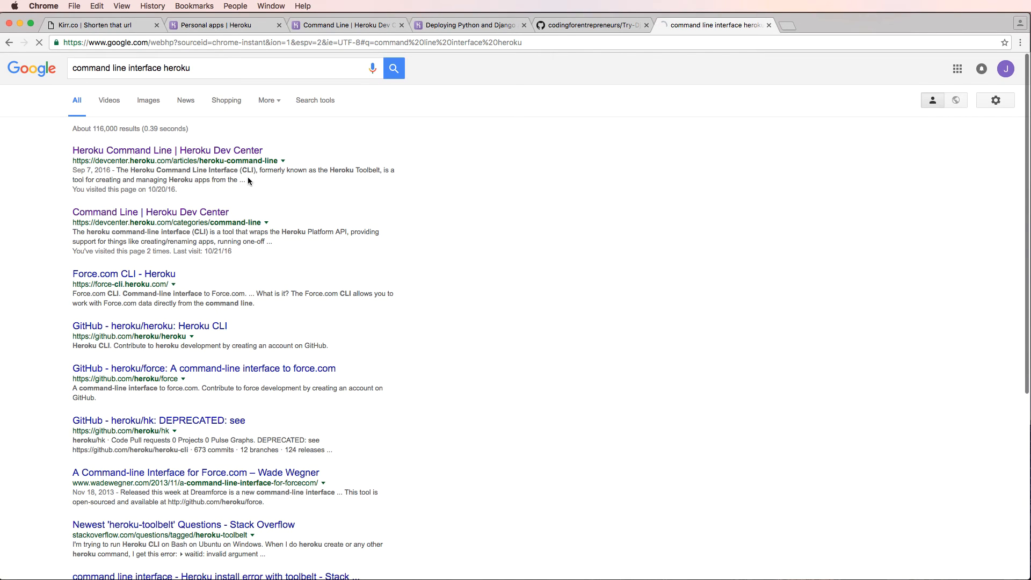
pyautogui.click(166, 150)
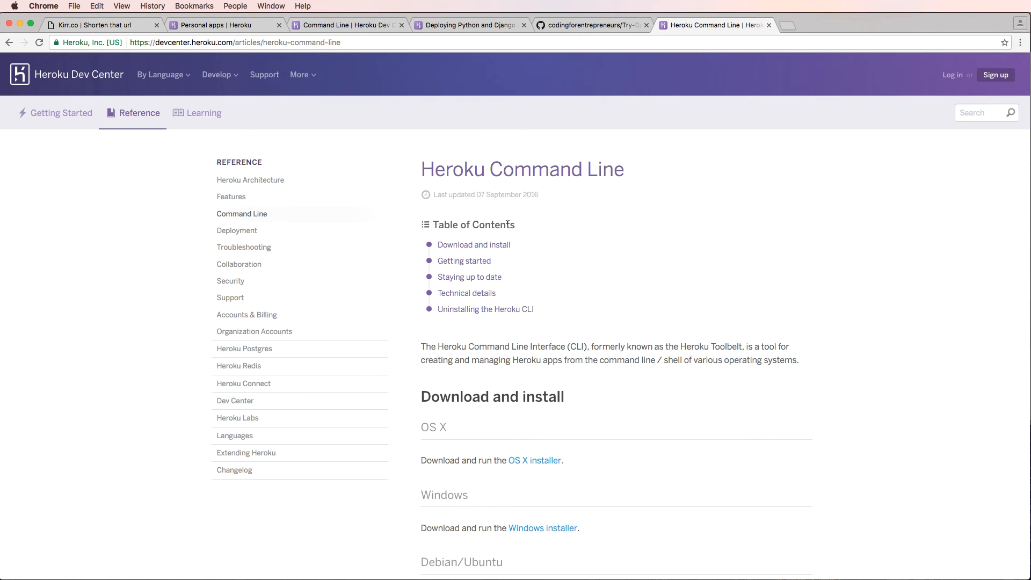
# Scroll to Download and install and download the OS X installer for Heroku Toolbelt
pyautogui.scroll(-3)
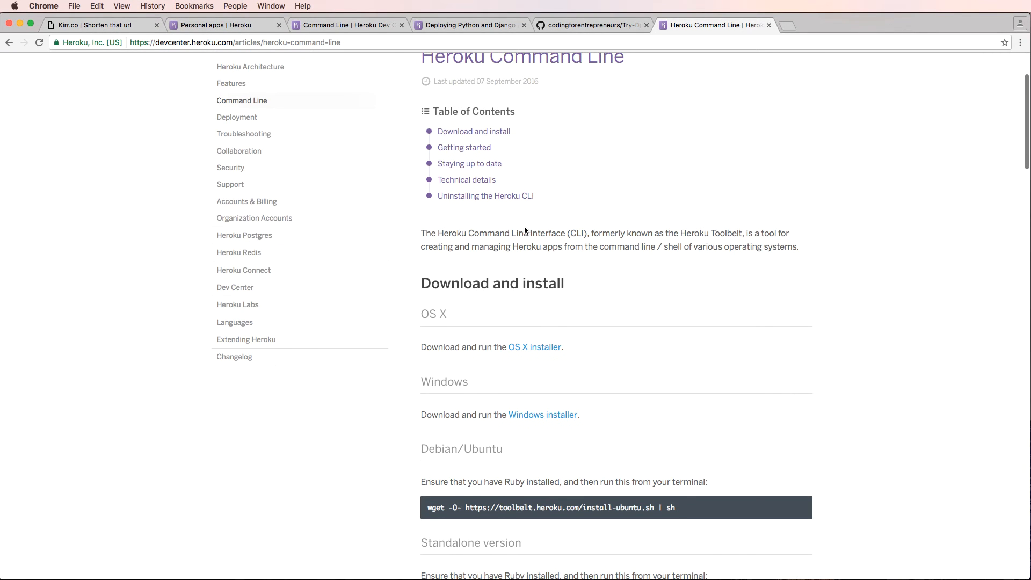
pyautogui.write('toolbelt.heroku.com')
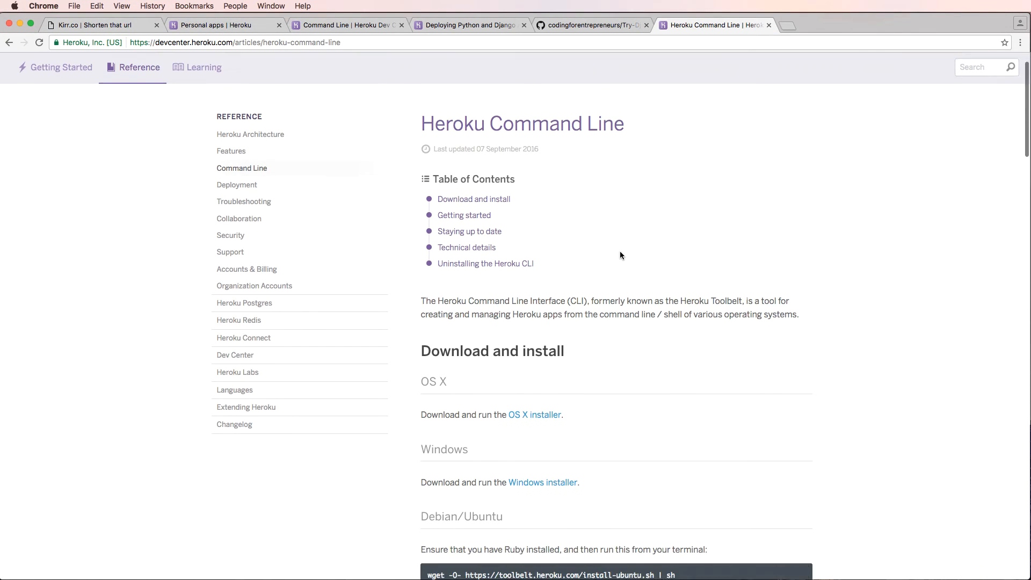
pyautogui.scroll(-3)
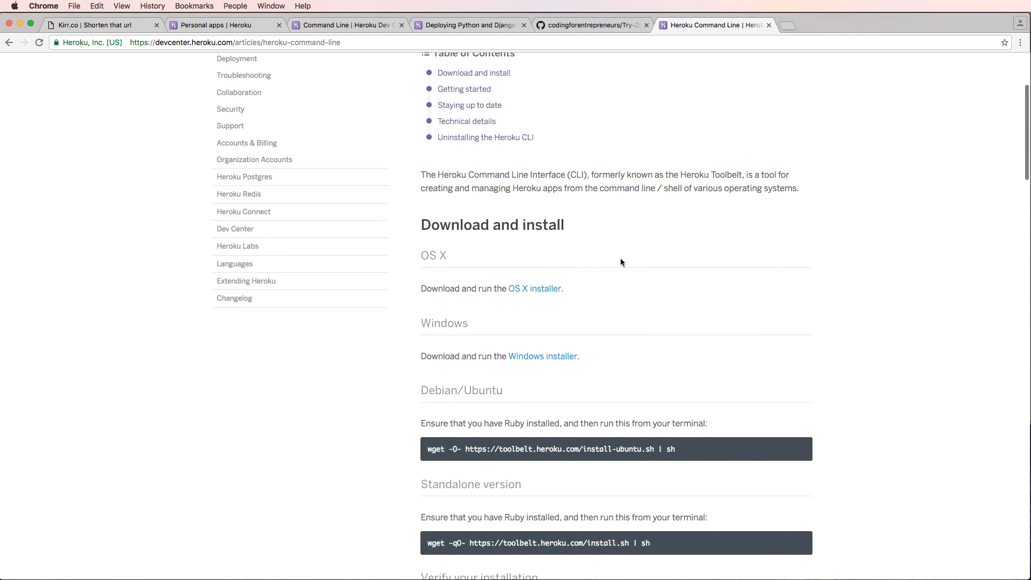
pyautogui.moveTo(788, 436)
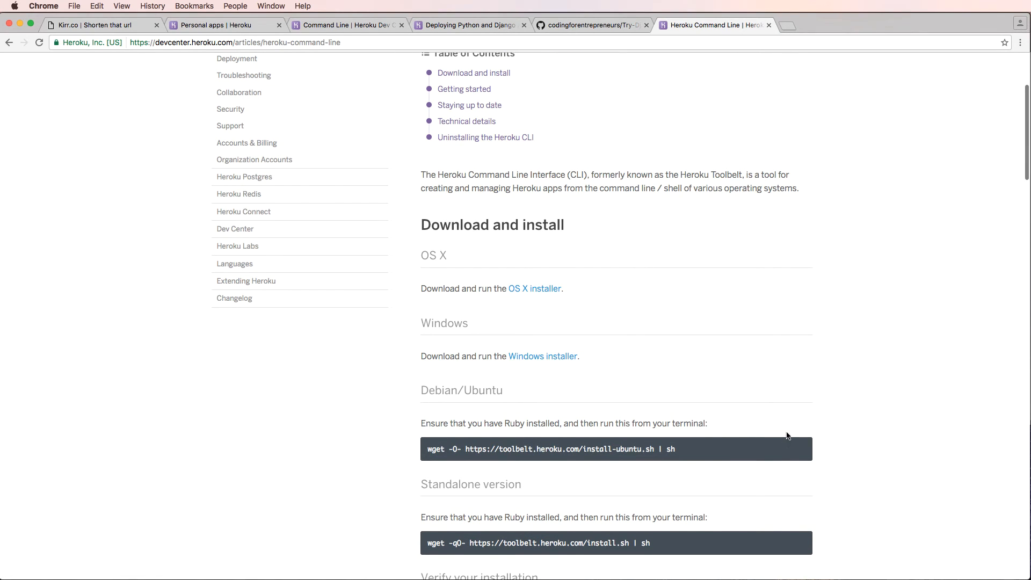
pyautogui.moveTo(686, 411)
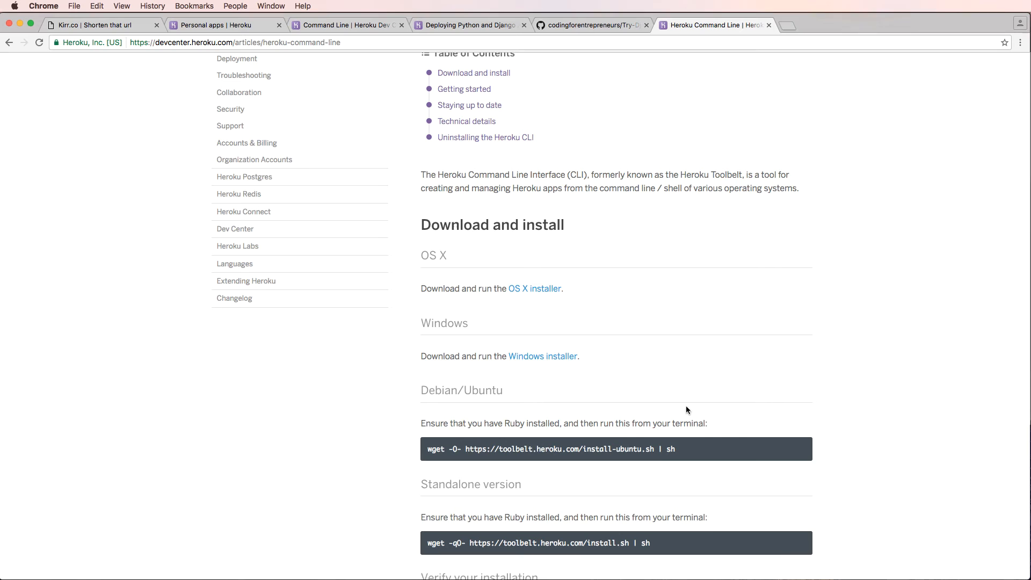
pyautogui.moveTo(437, 266)
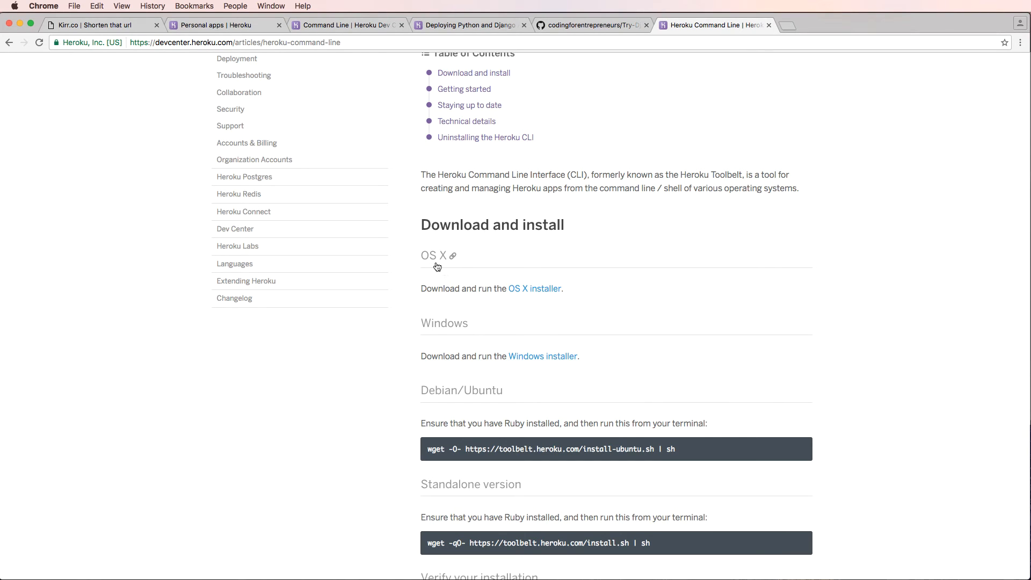
pyautogui.moveTo(457, 275)
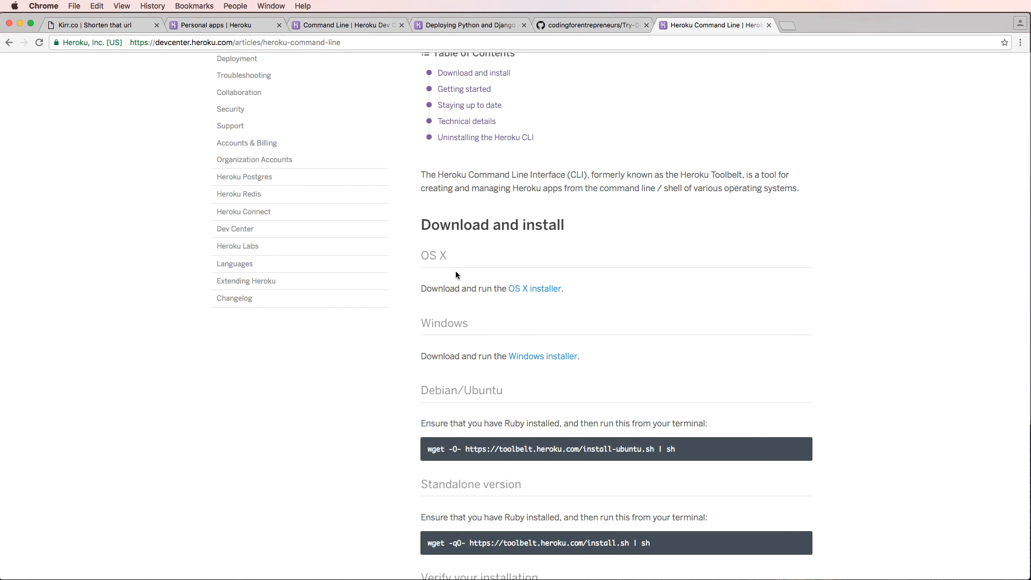
pyautogui.moveTo(533, 289)
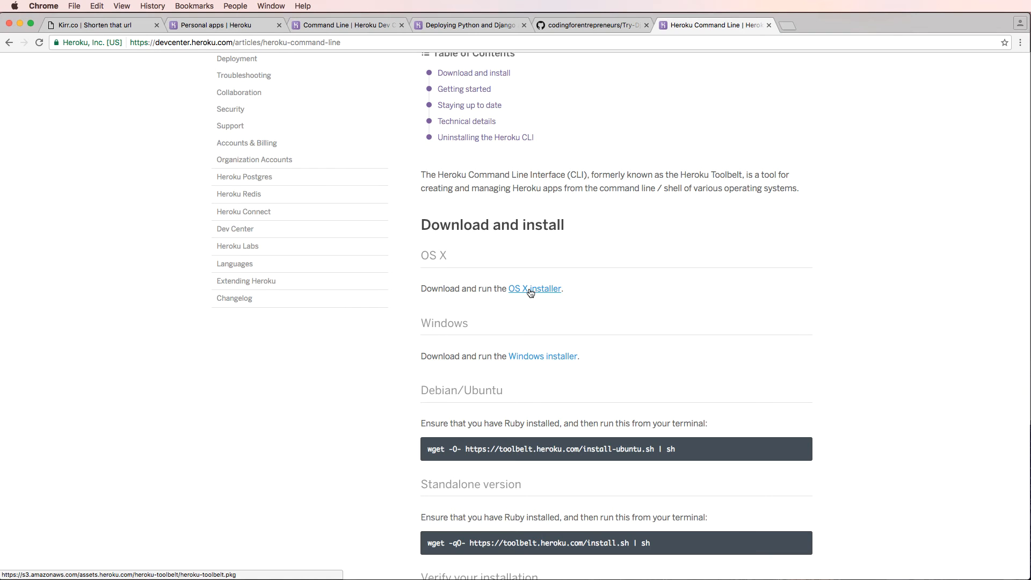
pyautogui.click(534, 288)
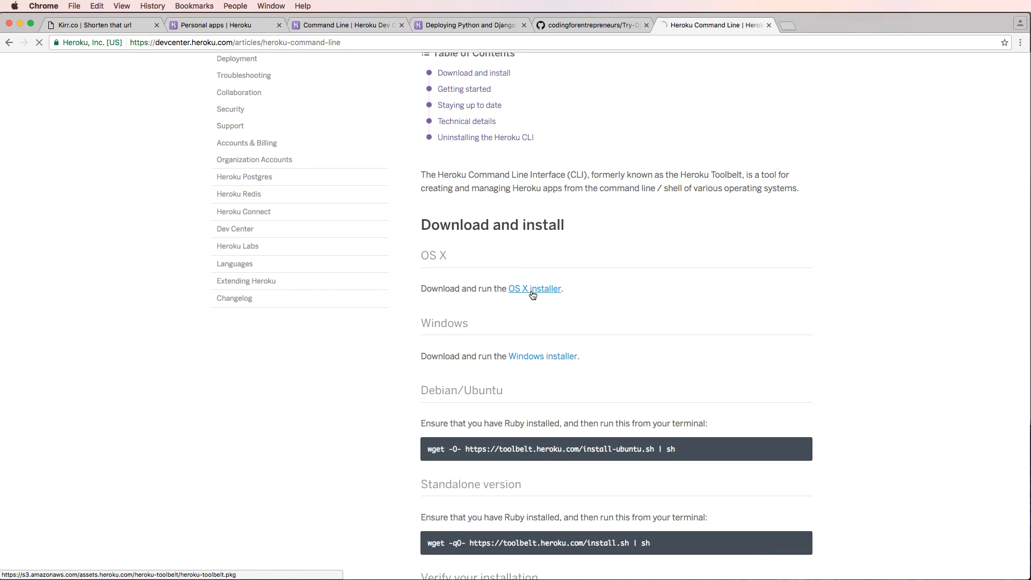
# Launch heroku-toolbelt.pkg and step through the introduction, choosing to install for all users
pyautogui.click(534, 288)
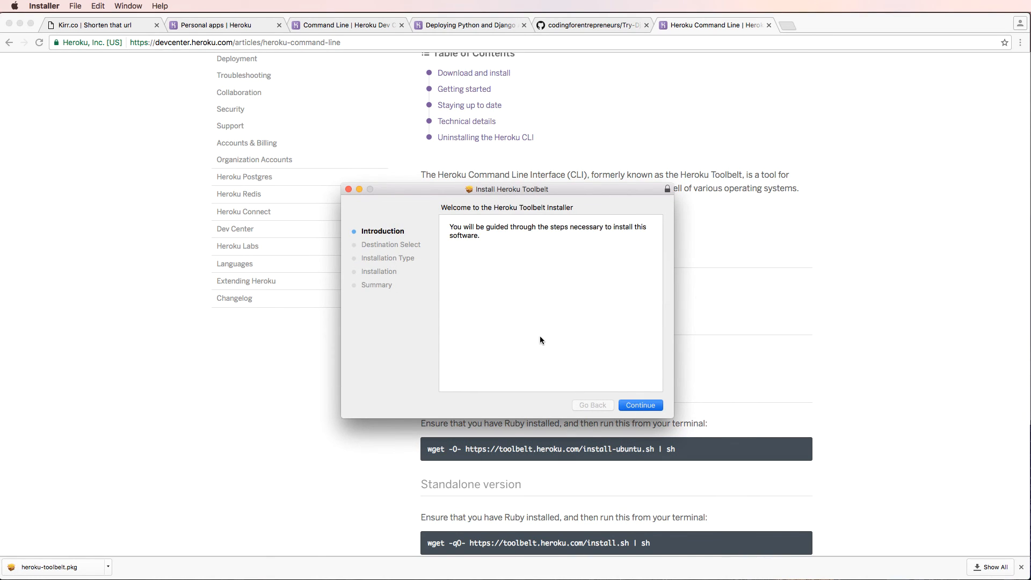
pyautogui.click(639, 404)
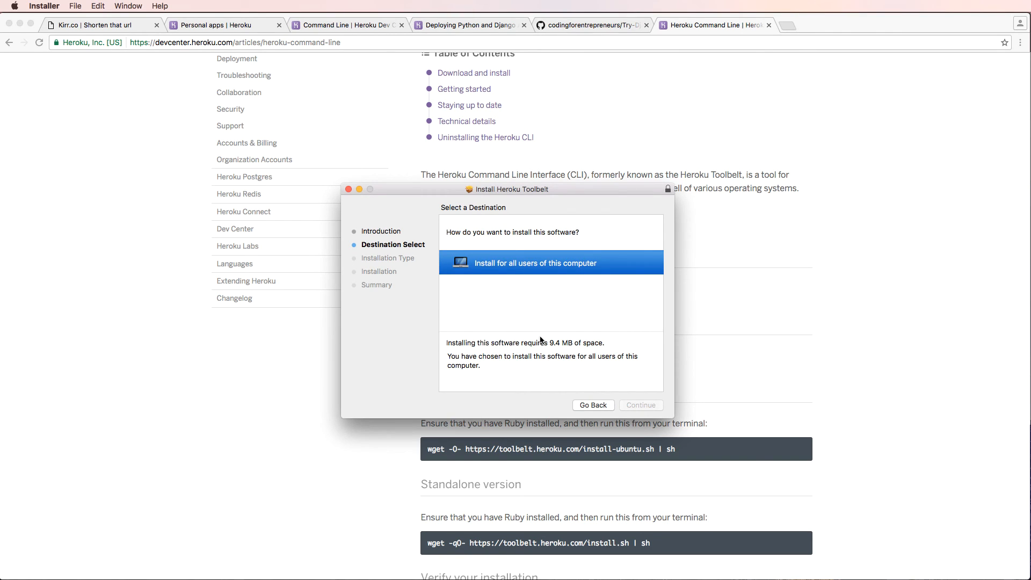
pyautogui.click(550, 263)
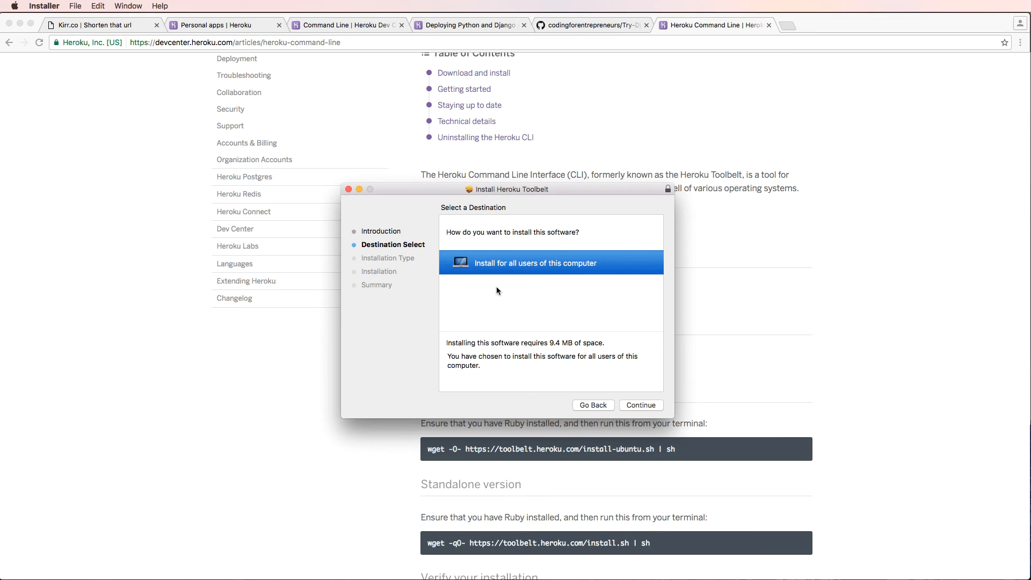
pyautogui.moveTo(625, 393)
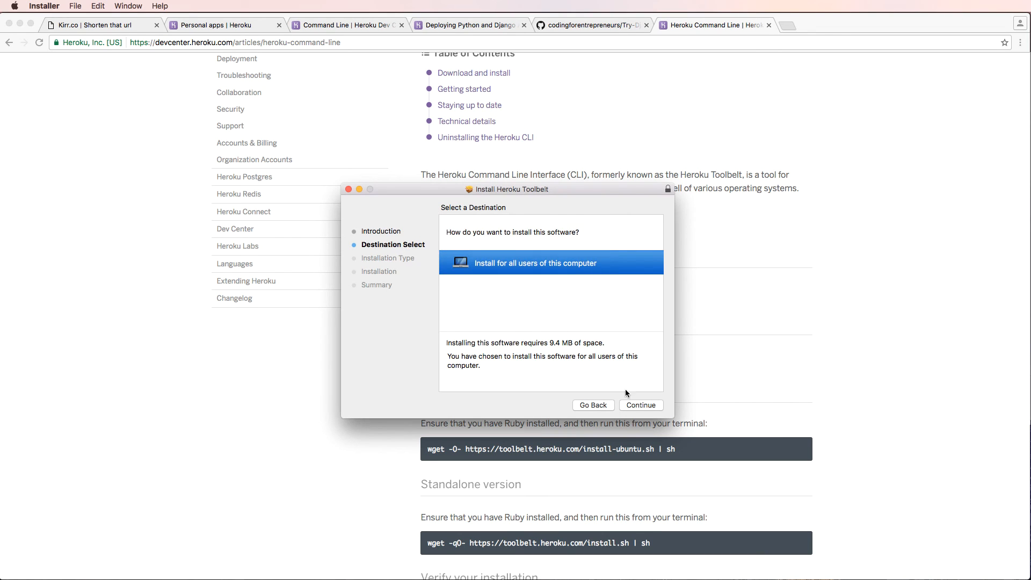
pyautogui.click(639, 404)
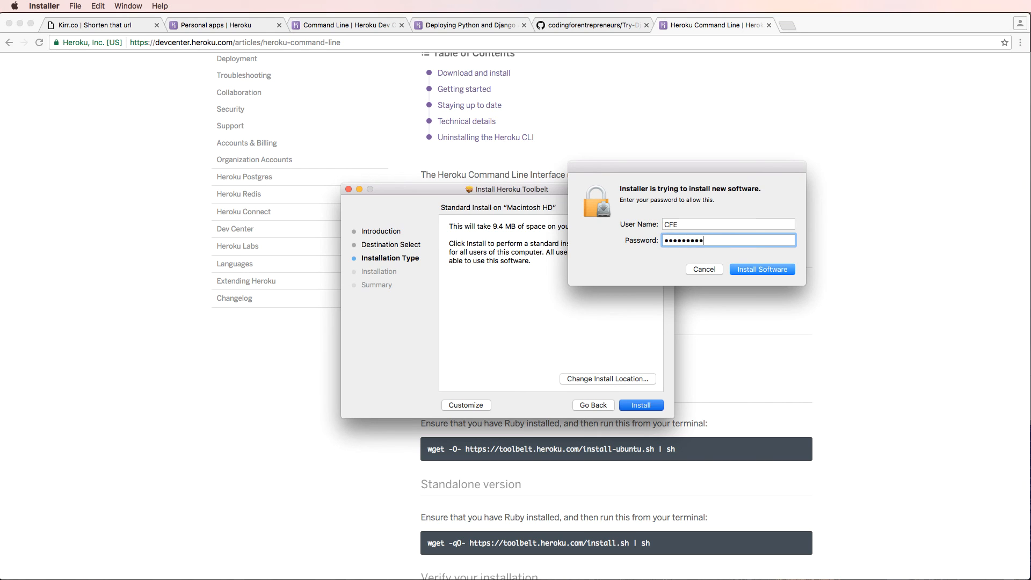
# Authorize the installation, close the installer after success, and return to the article
pyautogui.click(762, 269)
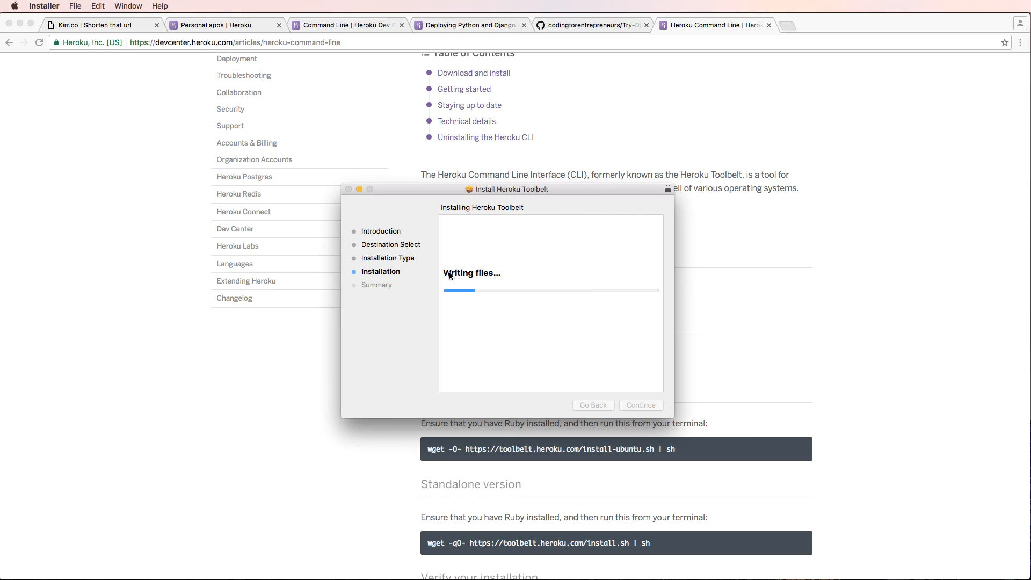
pyautogui.moveTo(512, 303)
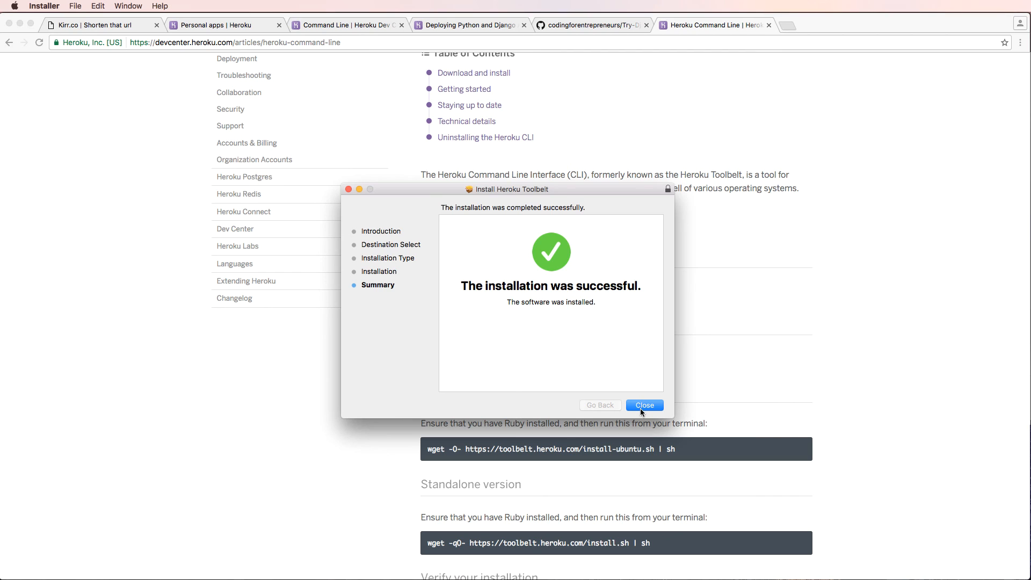
pyautogui.click(644, 404)
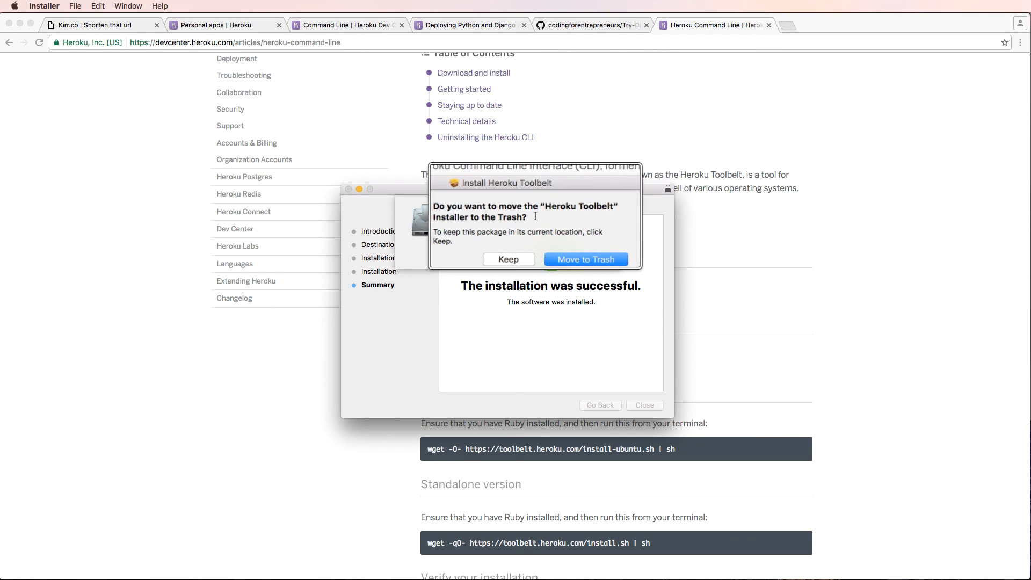
pyautogui.click(584, 259)
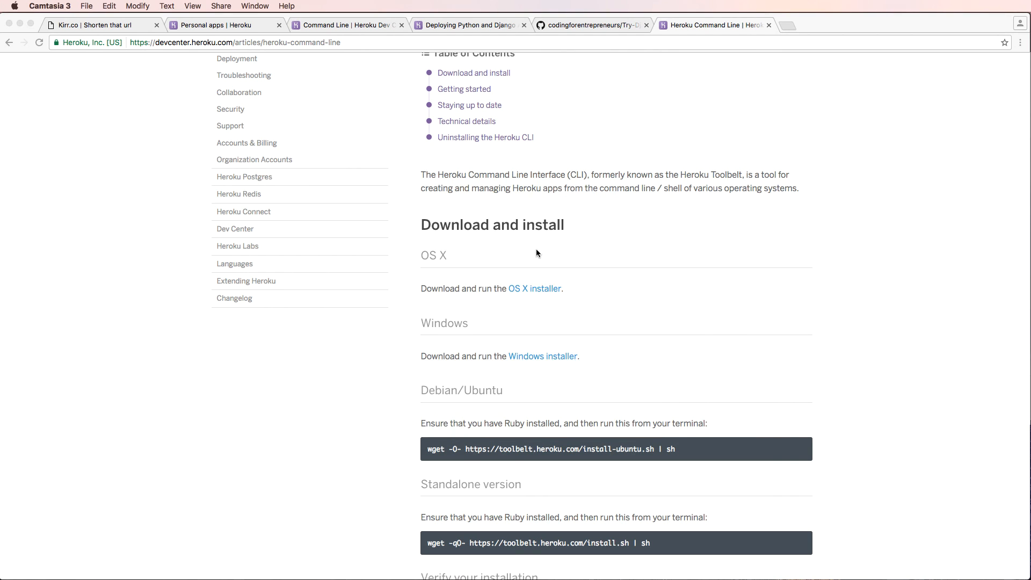
pyautogui.scroll(3)
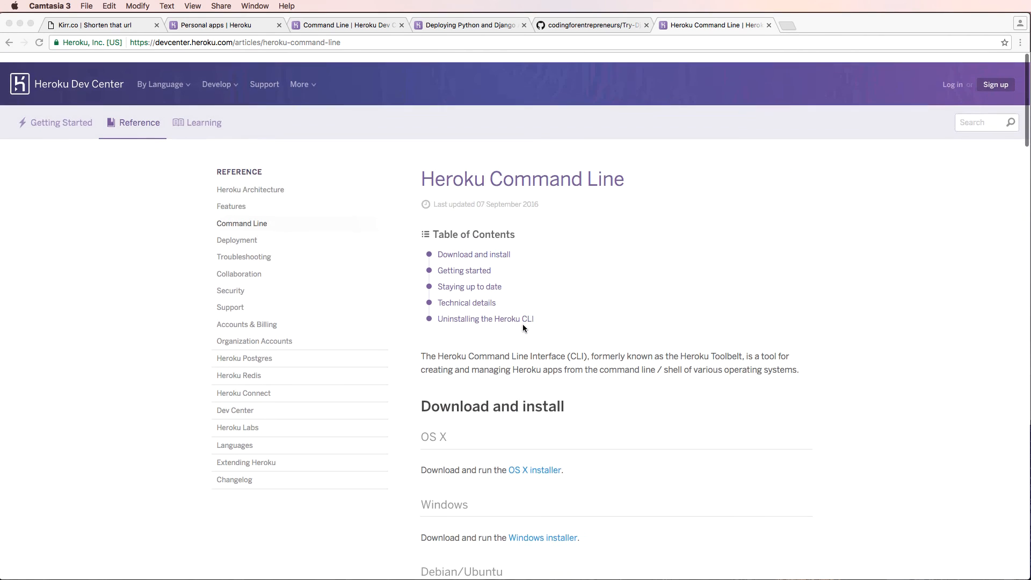